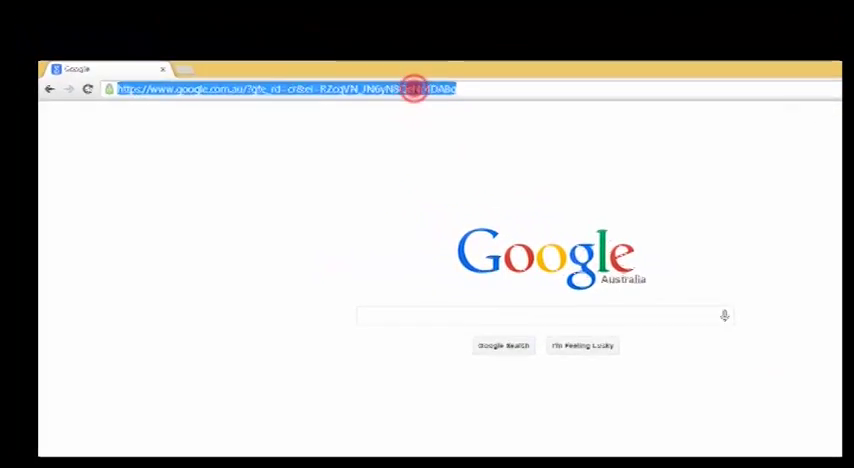
- Search the web for 'pimylife' to reach the Pi My Life Up NOOBS article
{"action": "type", "text": "pimylife"}
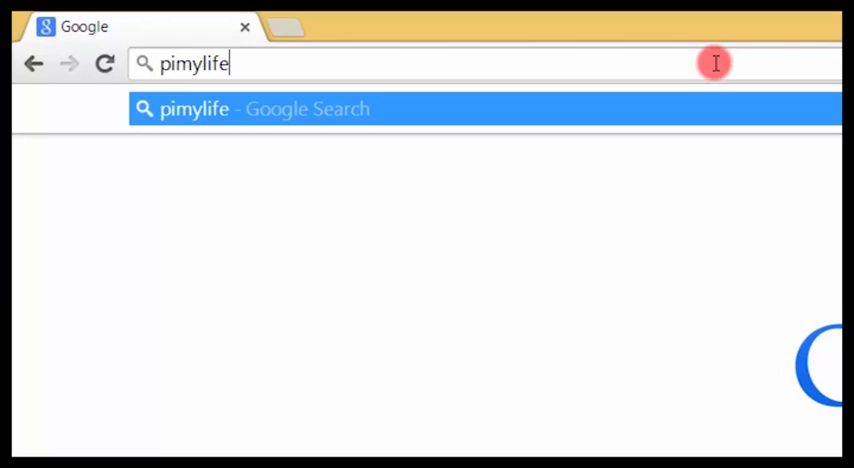
{"action": "left_click", "coordinate": [250, 108]}
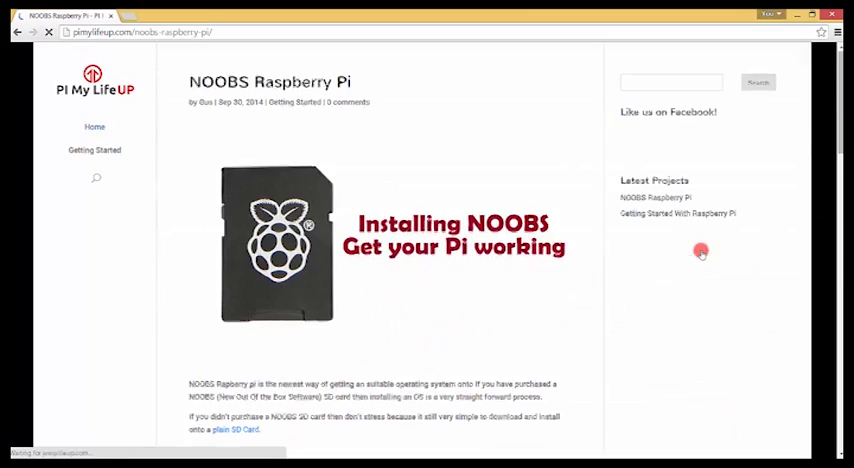
- Follow the guide's link to Raspberry Pi downloads and download the NOOBS offline install ZIP
{"action": "scroll", "scroll_direction": "down", "scroll_amount": 3}
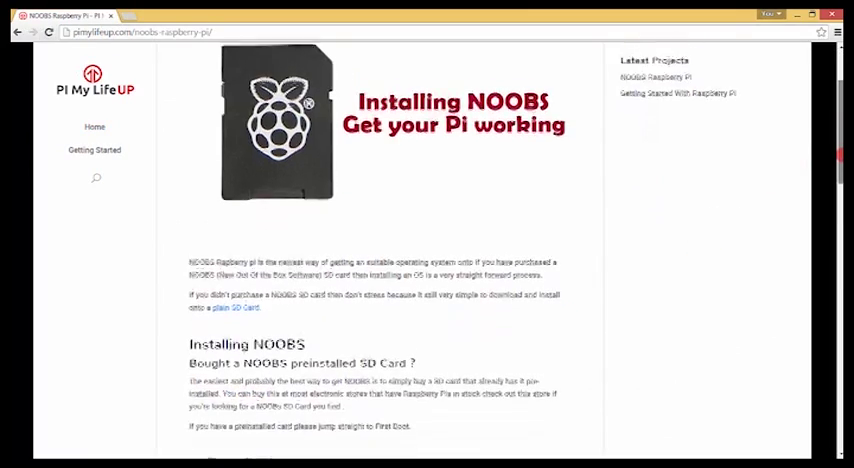
{"action": "scroll", "scroll_direction": "down", "scroll_amount": 3}
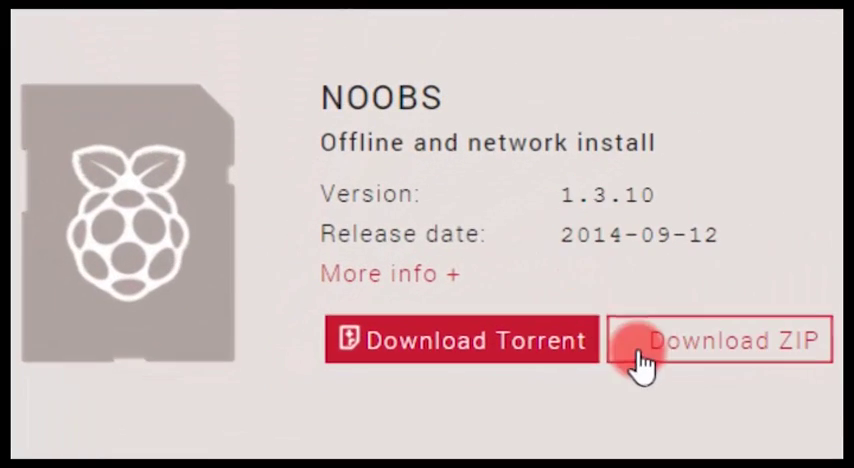
{"action": "left_click", "coordinate": [720, 340]}
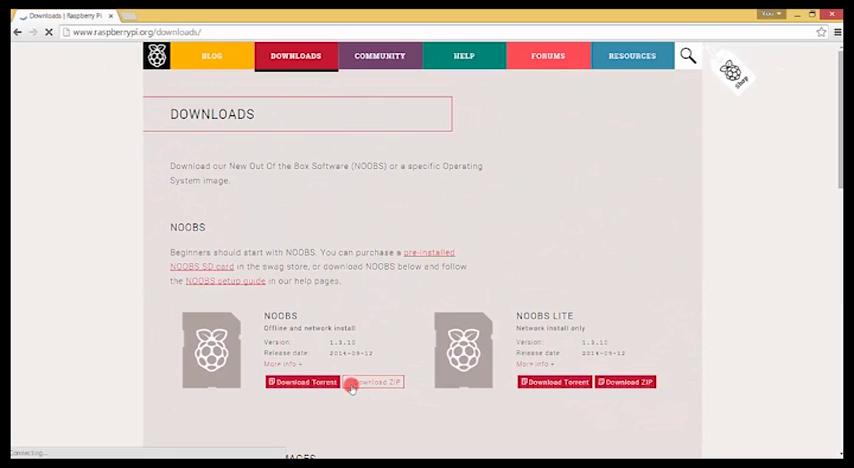
{"action": "left_click", "coordinate": [372, 382]}
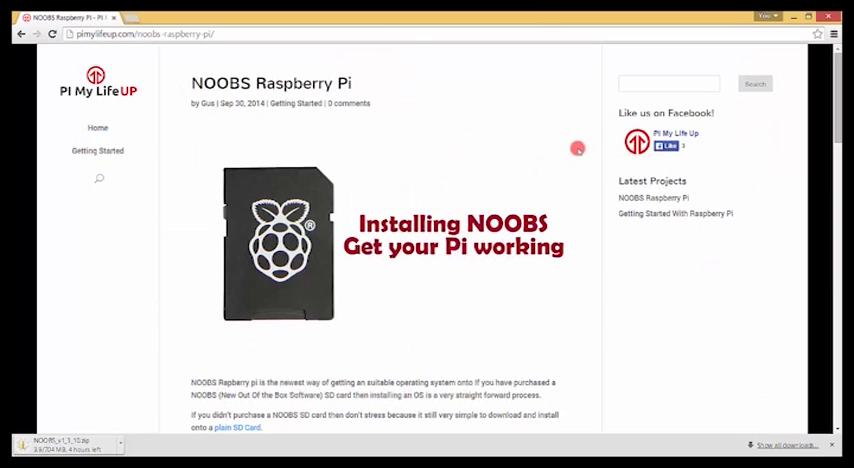
- Download SD Formatter from the SD Association site and accept its licence terms
{"action": "scroll", "scroll_direction": "down", "scroll_amount": 3}
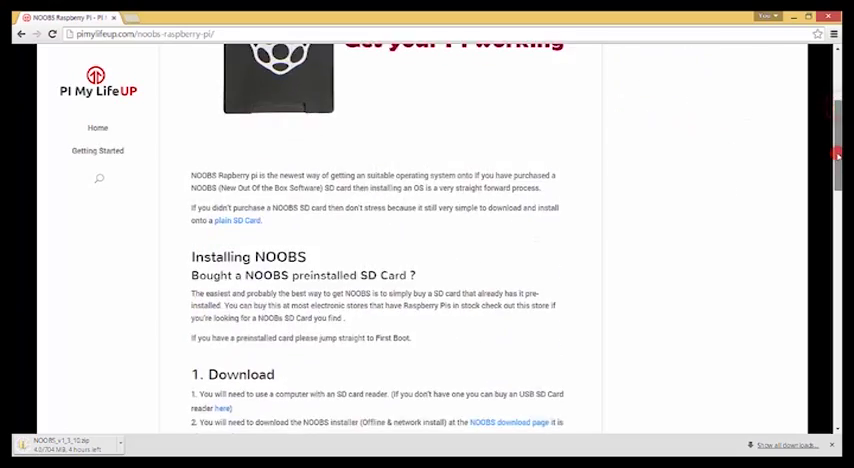
{"action": "scroll", "scroll_direction": "down", "scroll_amount": 3}
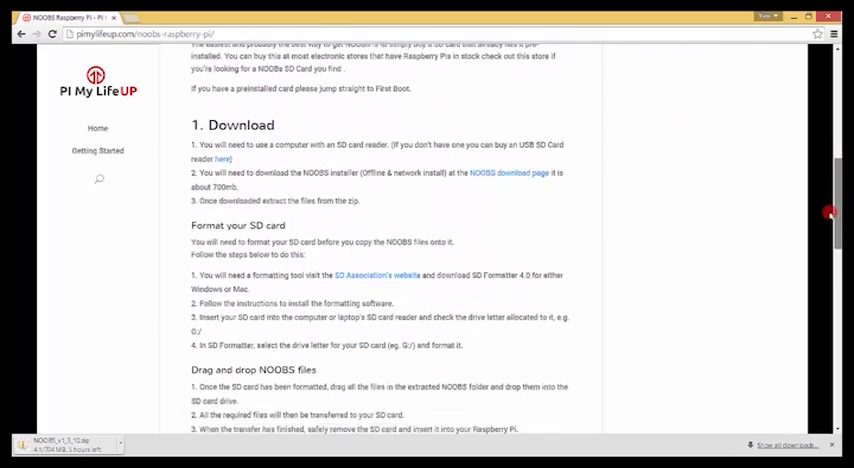
{"action": "scroll", "scroll_direction": "down", "scroll_amount": 3}
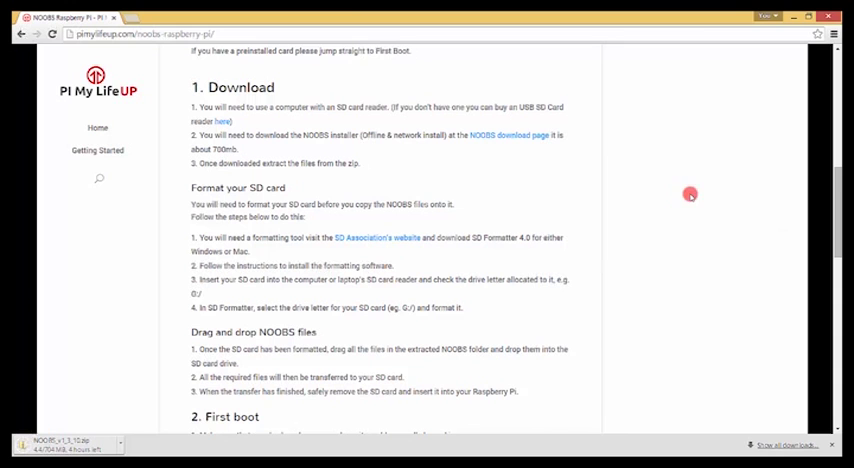
{"action": "mouse_move", "coordinate": [376, 228]}
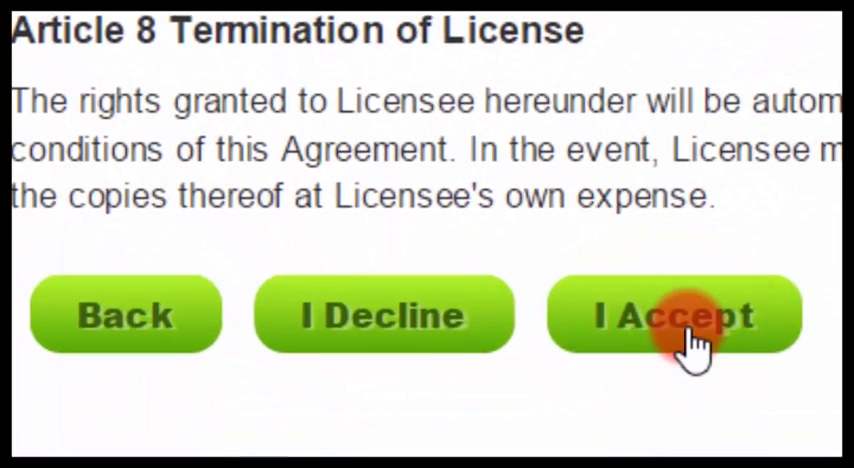
{"action": "left_click", "coordinate": [676, 316]}
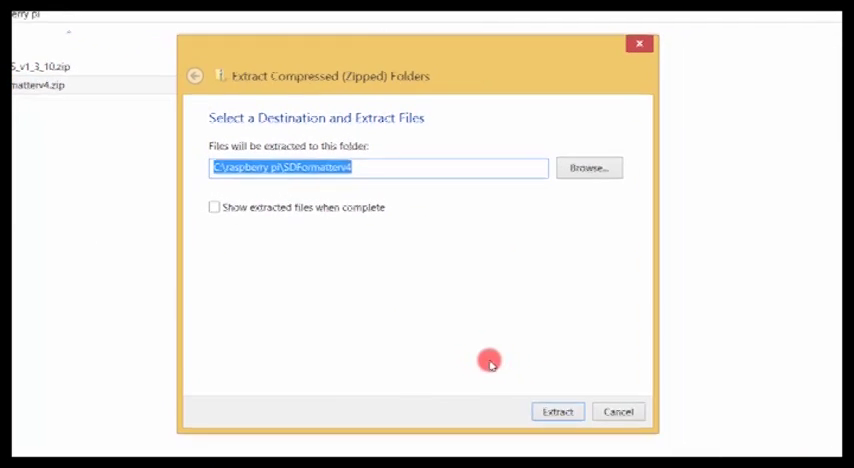
- Extract the SDFormatter zip and run setup.exe, keeping the default install folder
{"action": "left_click", "coordinate": [556, 412]}
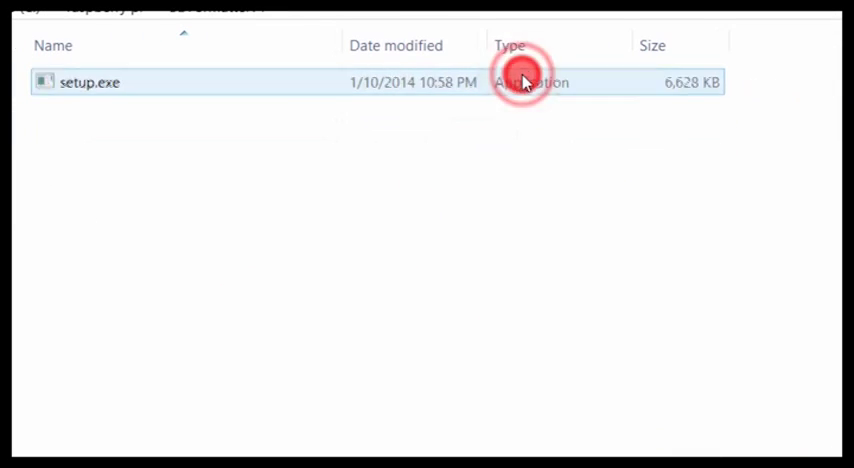
{"action": "double_click", "coordinate": [90, 82]}
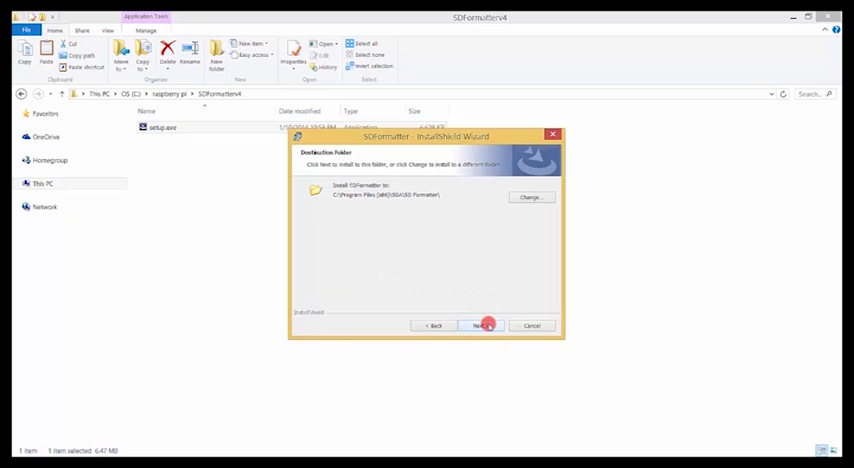
{"action": "left_click", "coordinate": [478, 324]}
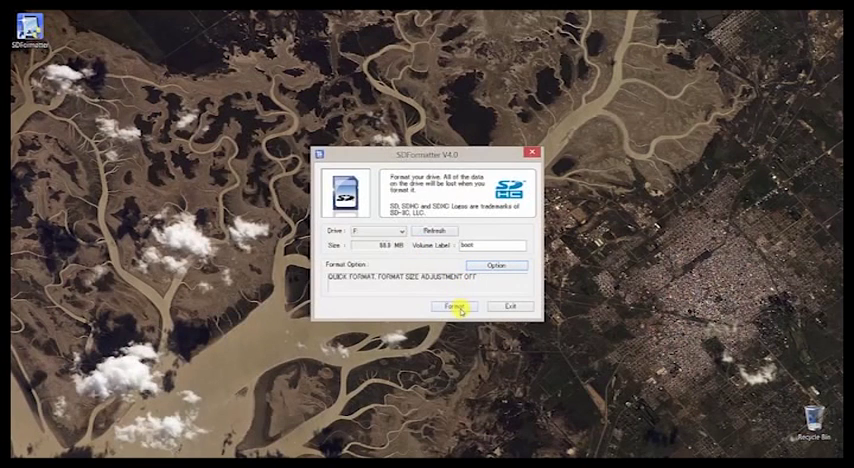
- Quick-format the SD card drive with SD Formatter, confirming the format prompts
{"action": "left_click", "coordinate": [454, 306]}
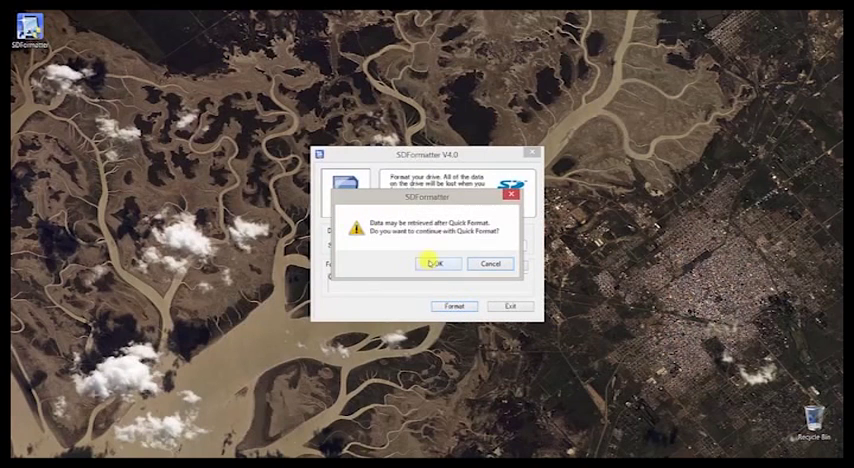
{"action": "left_click", "coordinate": [436, 264]}
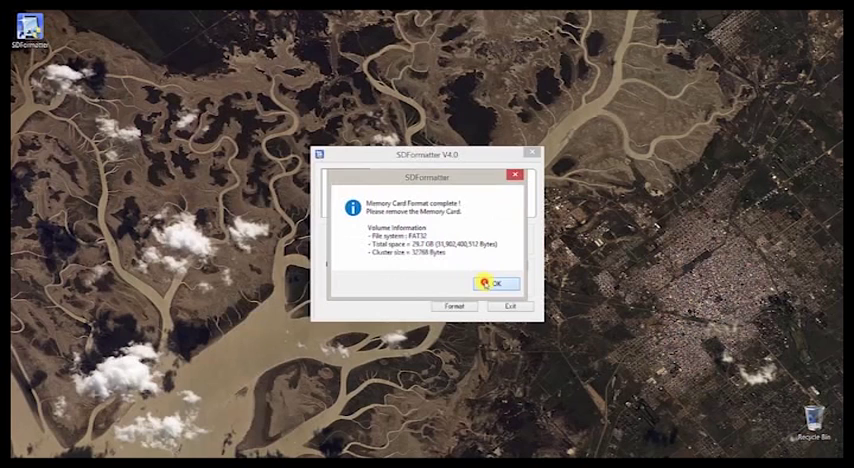
{"action": "left_click", "coordinate": [494, 284]}
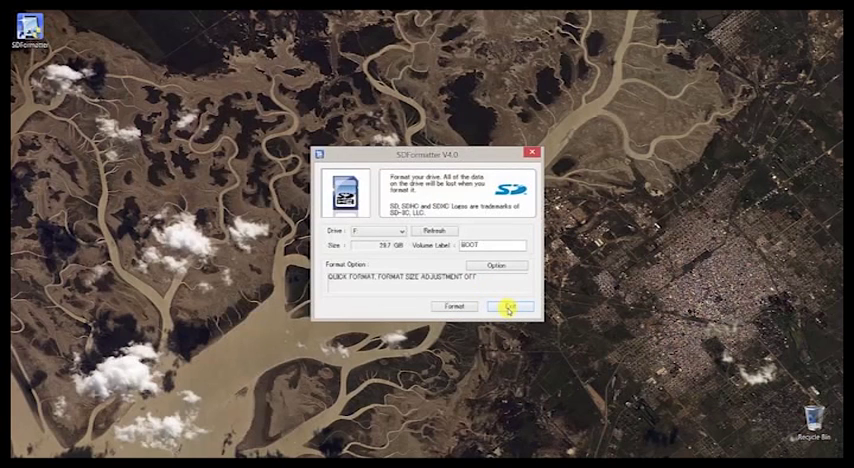
{"action": "left_click", "coordinate": [508, 308]}
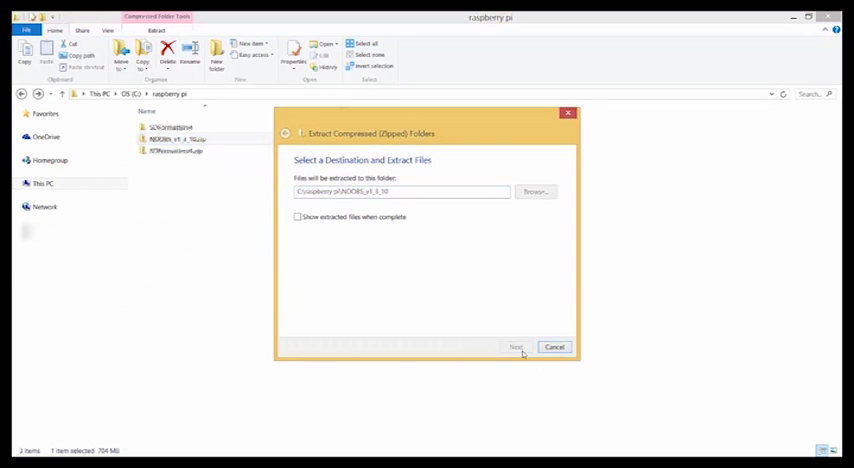
- Extract the NOOBS zip and paste its contents onto the NOOBS (F:) SD card
{"action": "left_click", "coordinate": [516, 348]}
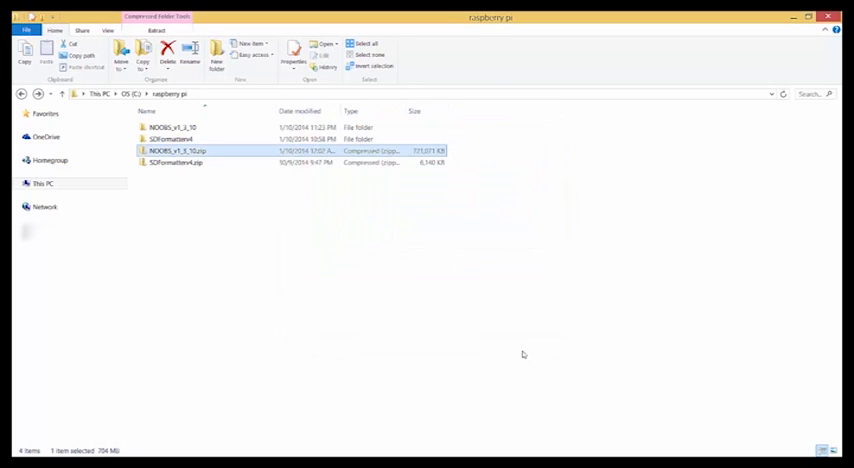
{"action": "double_click", "coordinate": [176, 152]}
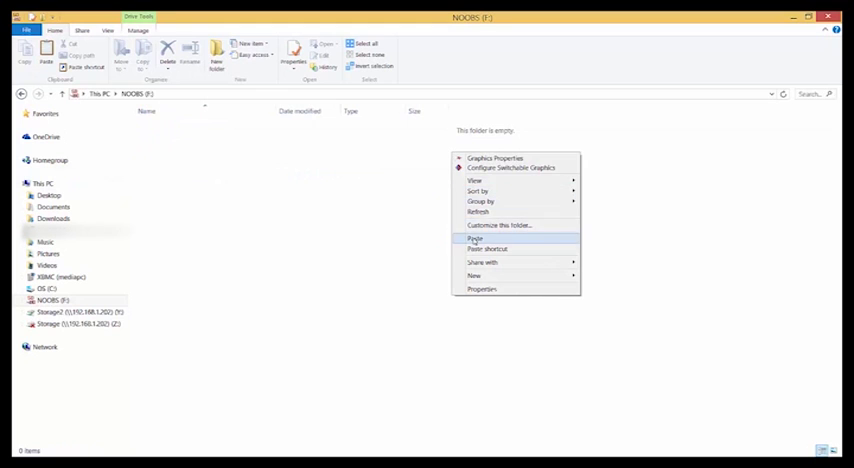
{"action": "left_click", "coordinate": [474, 238]}
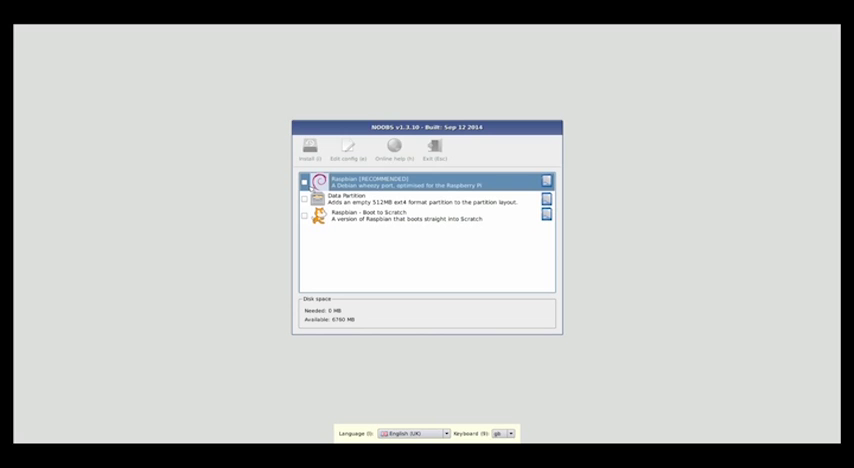
- Install Raspbian from the NOOBS list and acknowledge the success dialog
{"action": "left_click", "coordinate": [304, 180]}
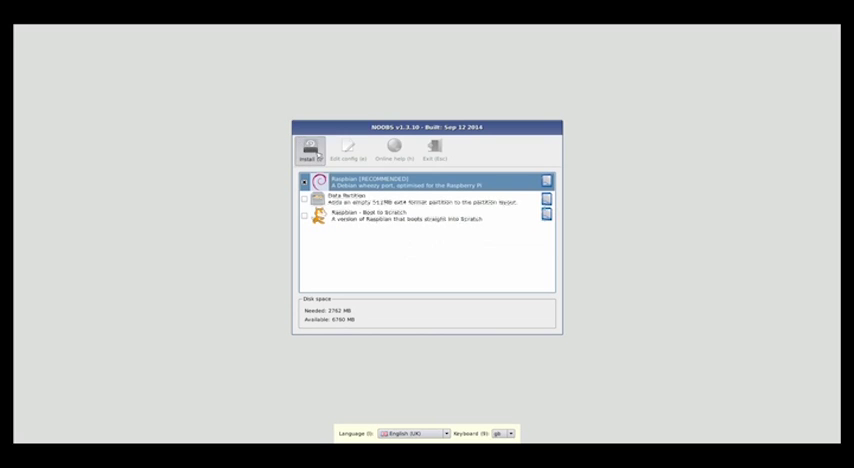
{"action": "left_click", "coordinate": [310, 150]}
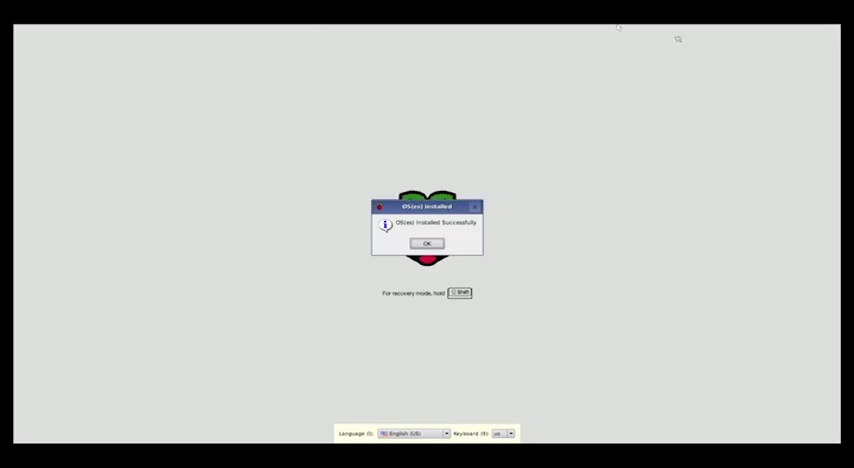
{"action": "left_click", "coordinate": [428, 244]}
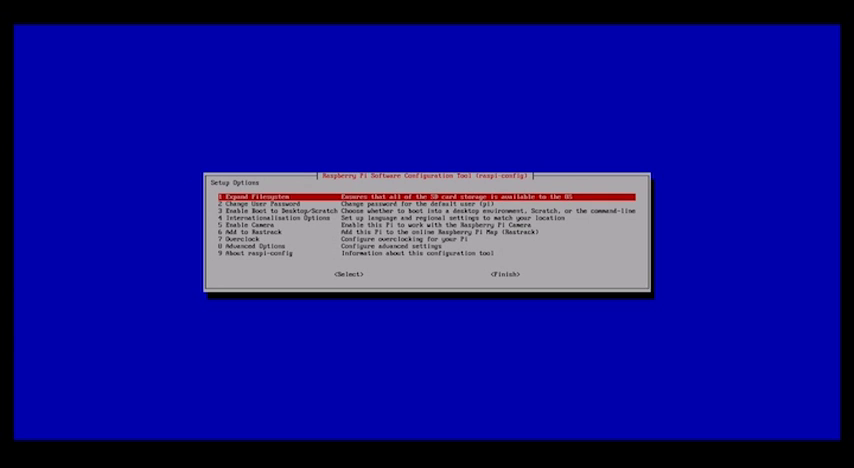
- Browse Advanced Options, then Finish raspi-config and choose Yes to reboot now
{"action": "key", "text": "Down"}
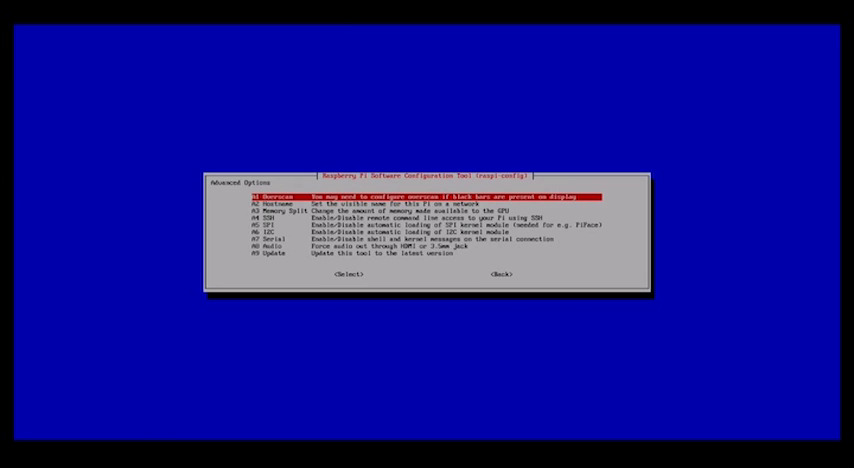
{"action": "key", "text": "Down"}
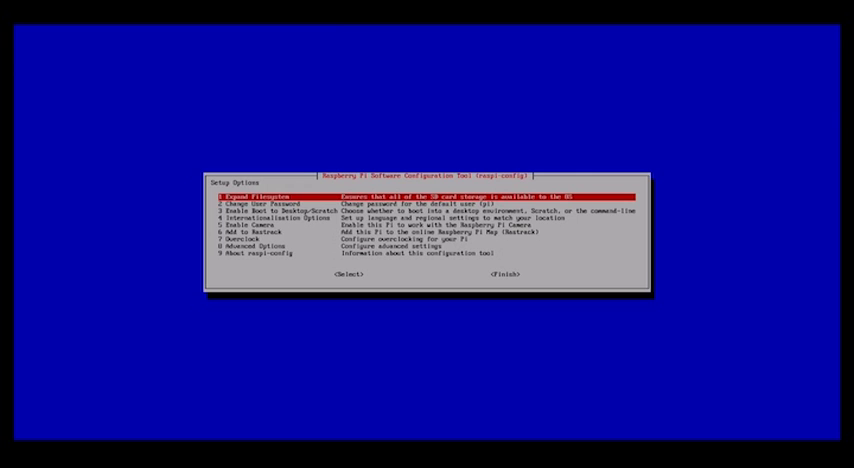
{"action": "key", "text": "Up"}
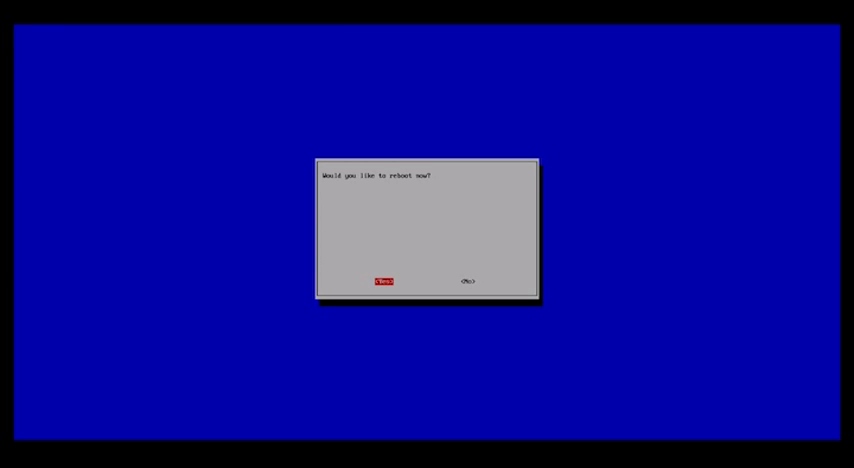
{"action": "left_click", "coordinate": [384, 280]}
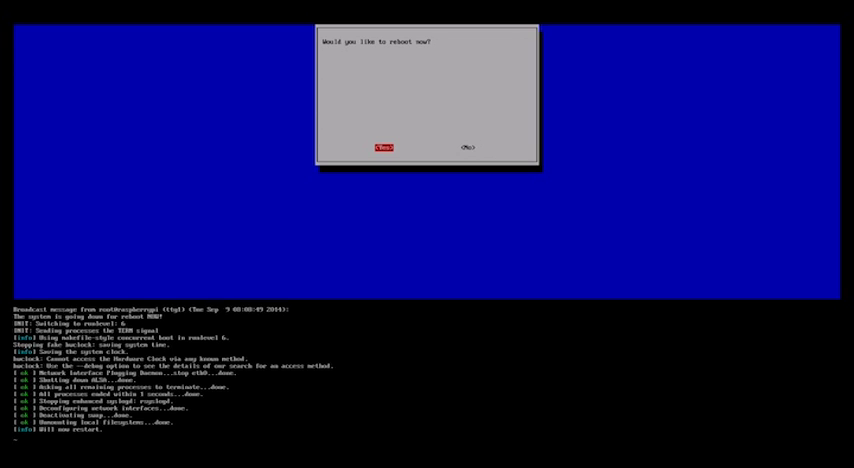
{"action": "left_click", "coordinate": [382, 148]}
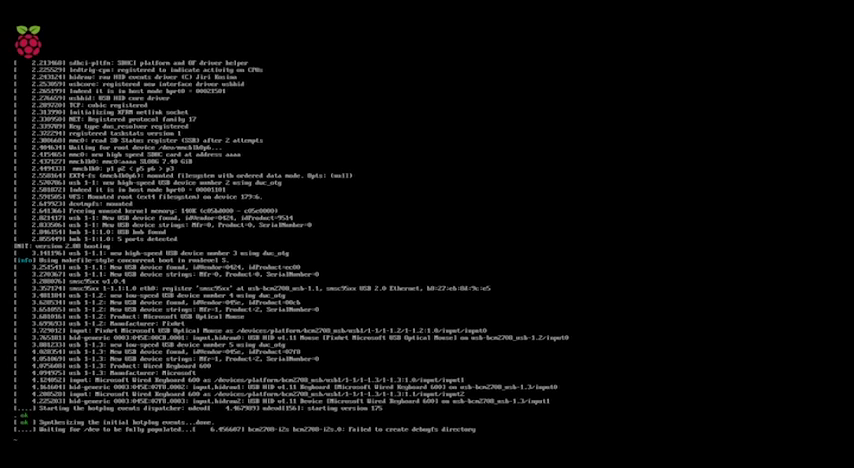
- After boot reaches the prompt, run startx to launch the Raspbian graphical desktop
{"action": "scroll", "scroll_direction": "down", "scroll_amount": 3}
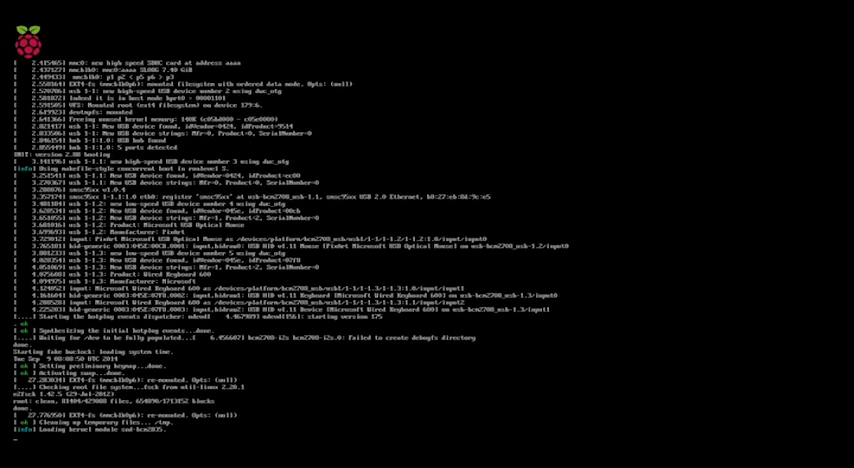
{"action": "scroll", "scroll_direction": "down", "scroll_amount": 3}
{"action": "type", "text": "startx"}
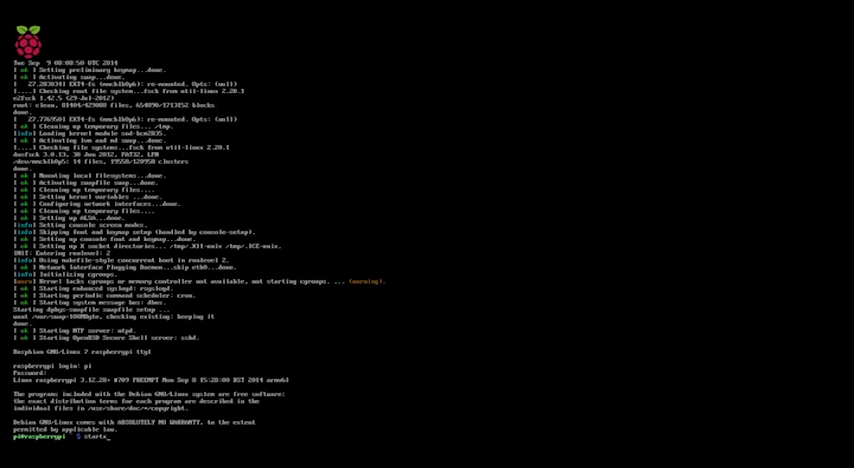
{"action": "key", "text": "Return"}
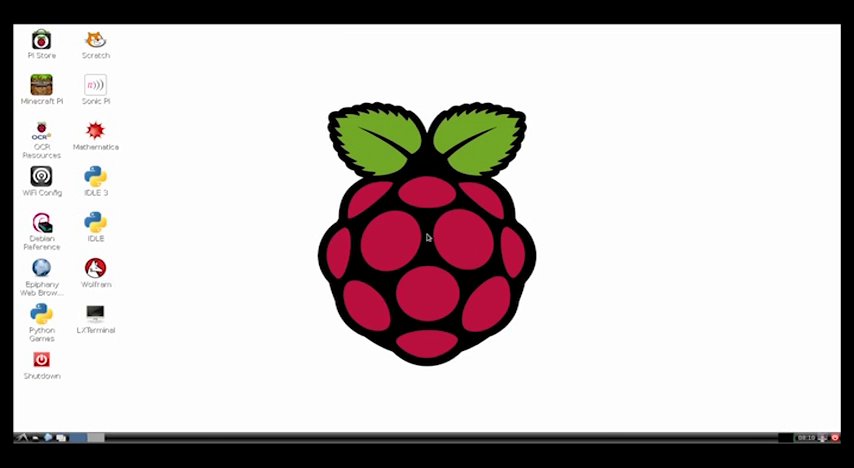
- Launch Minecraft Pi edition from its desktop icon and start a new world
{"action": "double_click", "coordinate": [40, 90]}
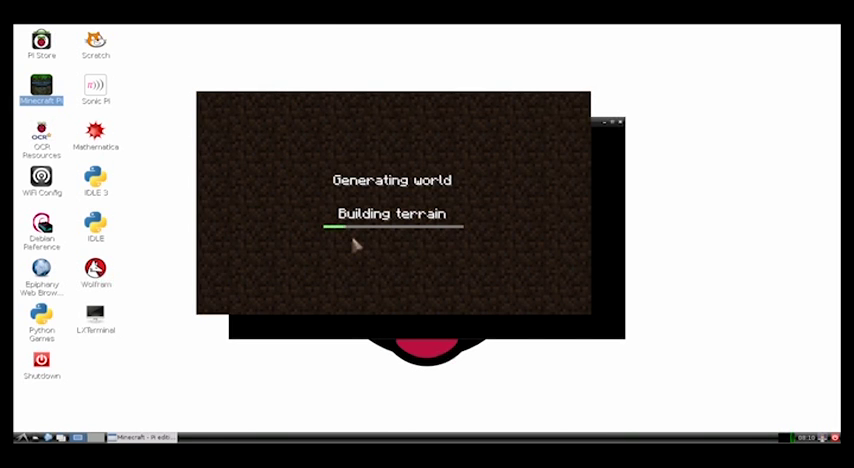